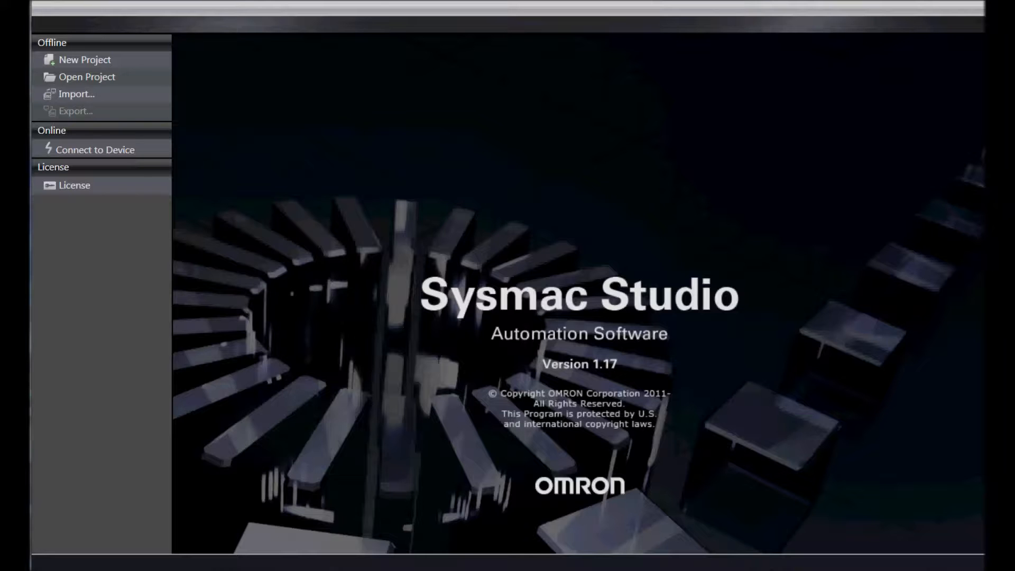
# Create the 'Remote IO' project for an NX1P2-9024DT1 controller, version 1.13
pyautogui.click(84, 60)
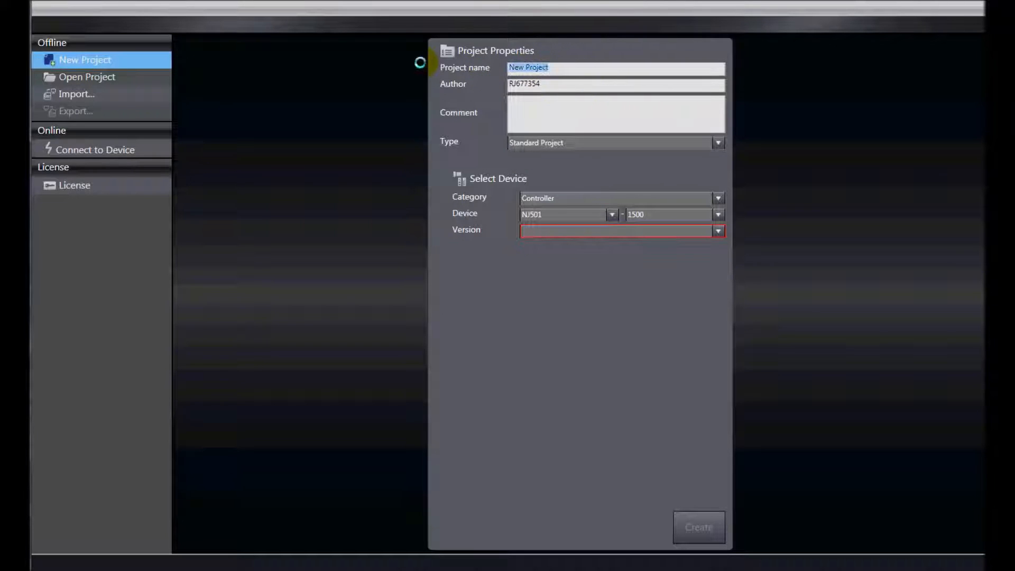
pyautogui.write('Remote')
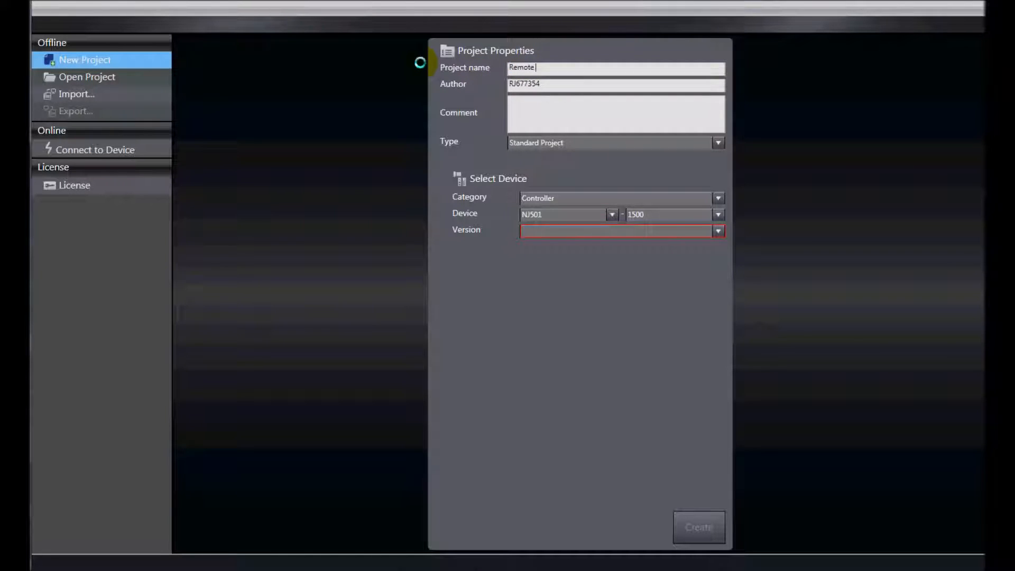
pyautogui.write('IO')
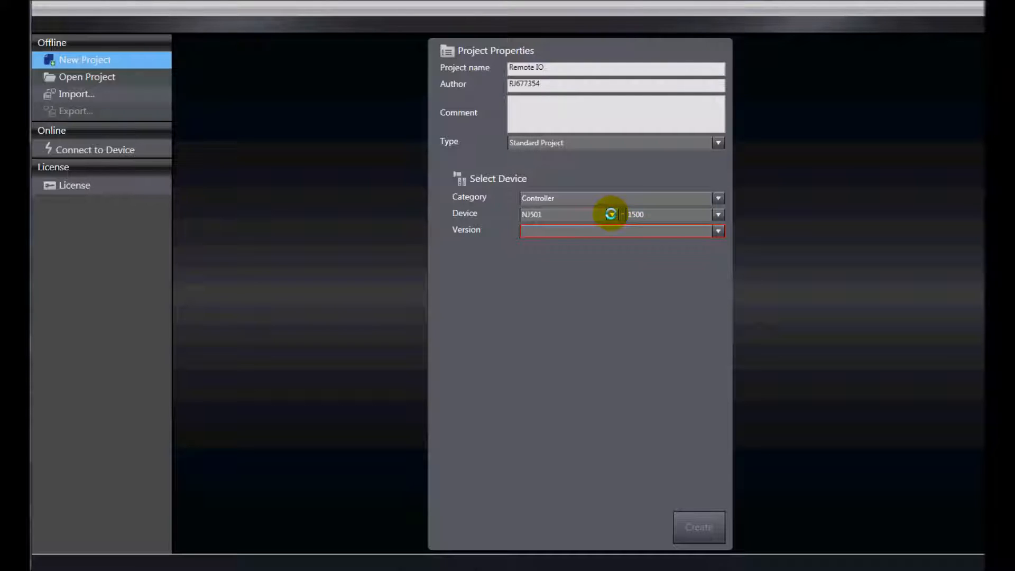
pyautogui.click(611, 214)
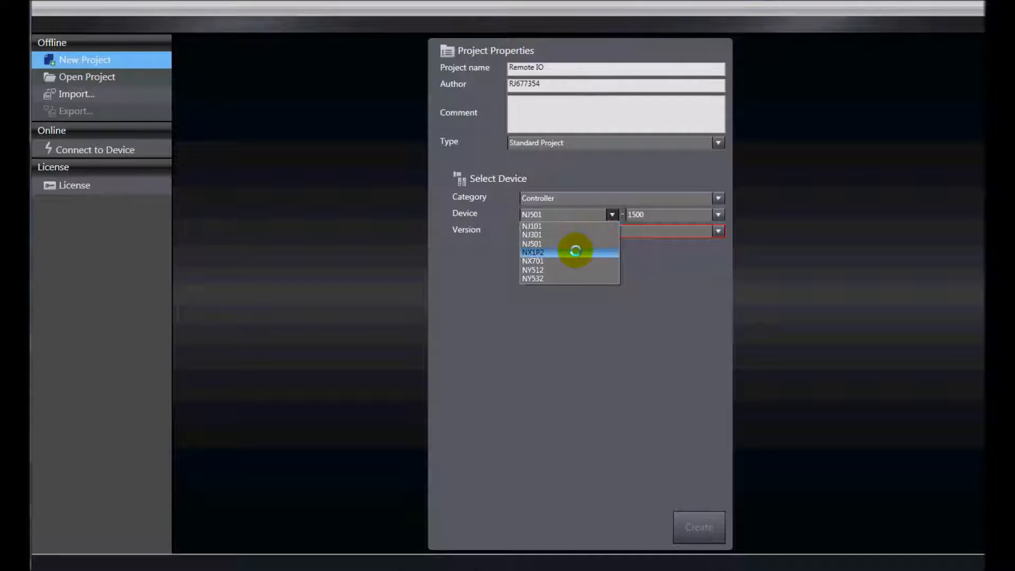
pyautogui.click(534, 251)
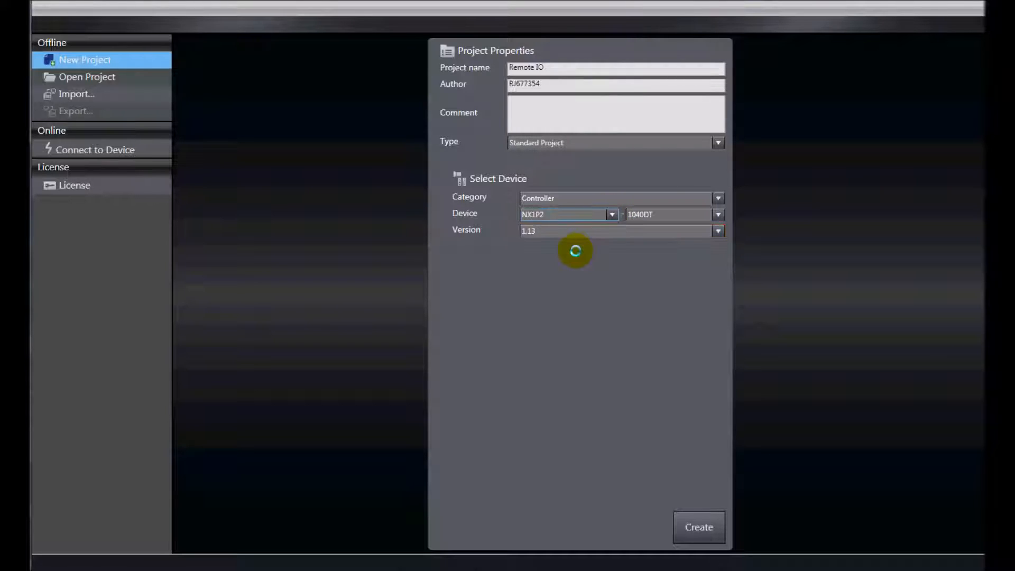
pyautogui.click(717, 214)
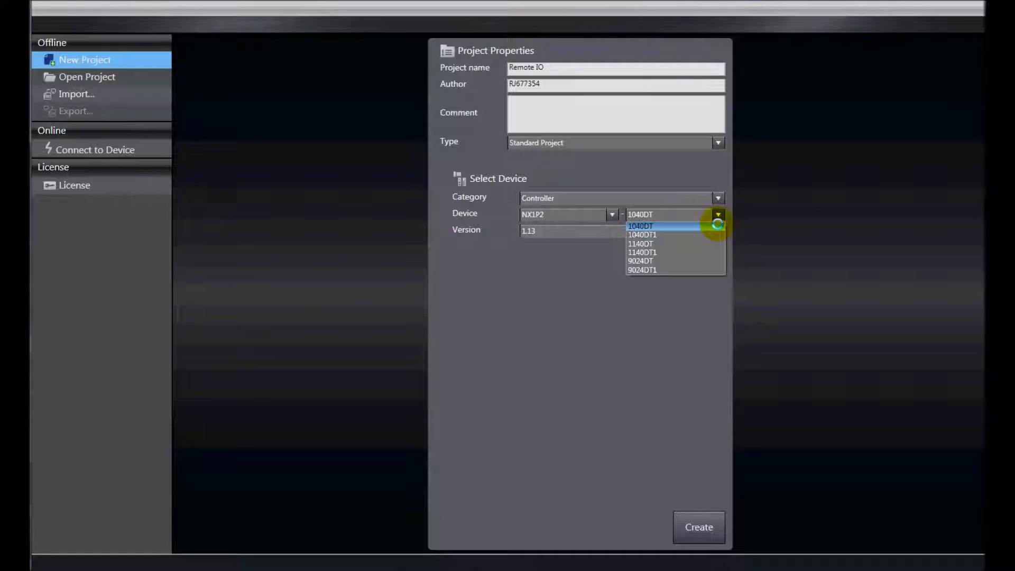
pyautogui.click(641, 269)
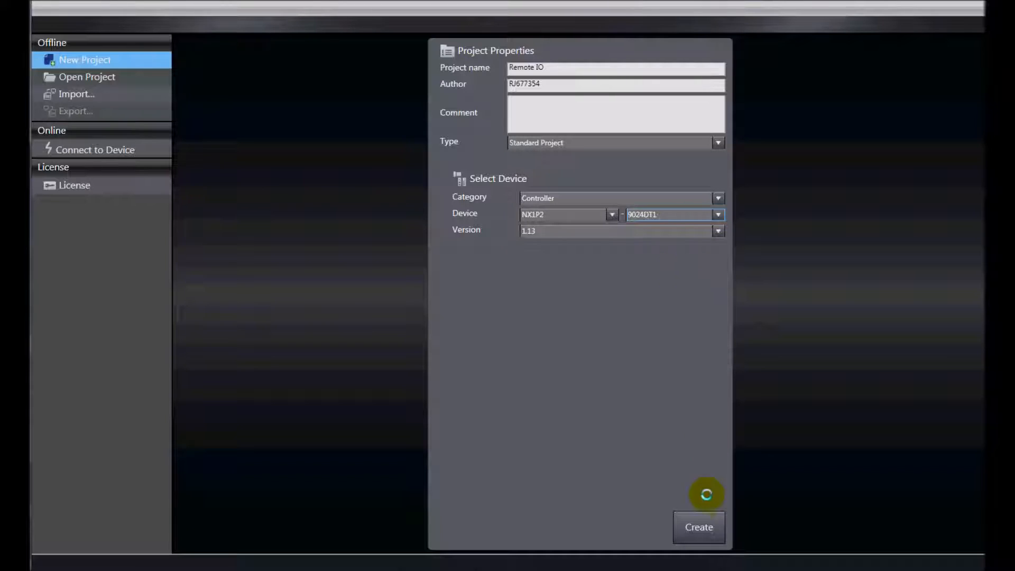
pyautogui.click(697, 527)
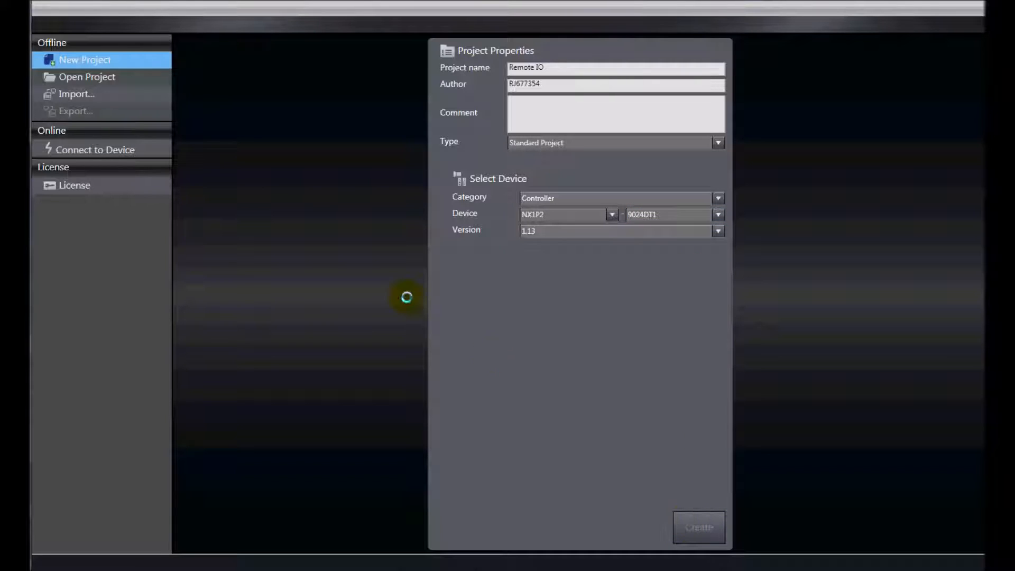
pyautogui.click(697, 527)
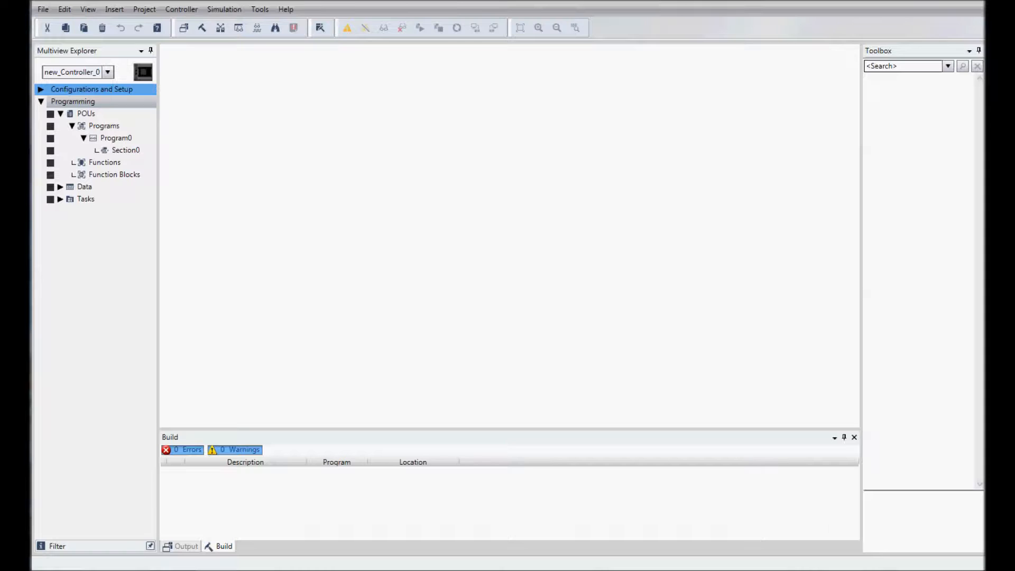
pyautogui.moveTo(185, 156)
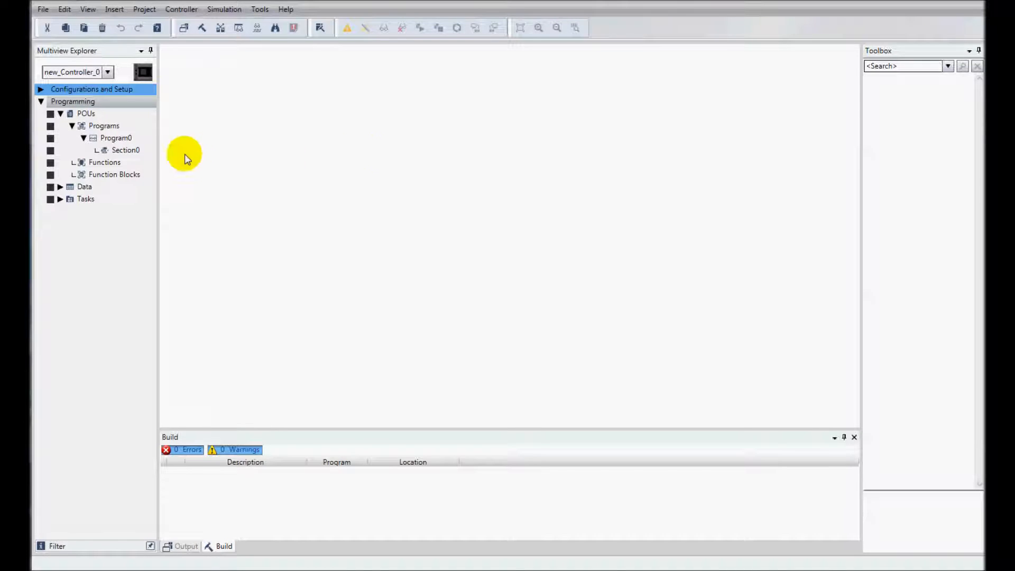
# Open Built-in EtherNet/IP Port Settings under Configurations and Setup, showing IP 192.168.250.1
pyautogui.click(39, 89)
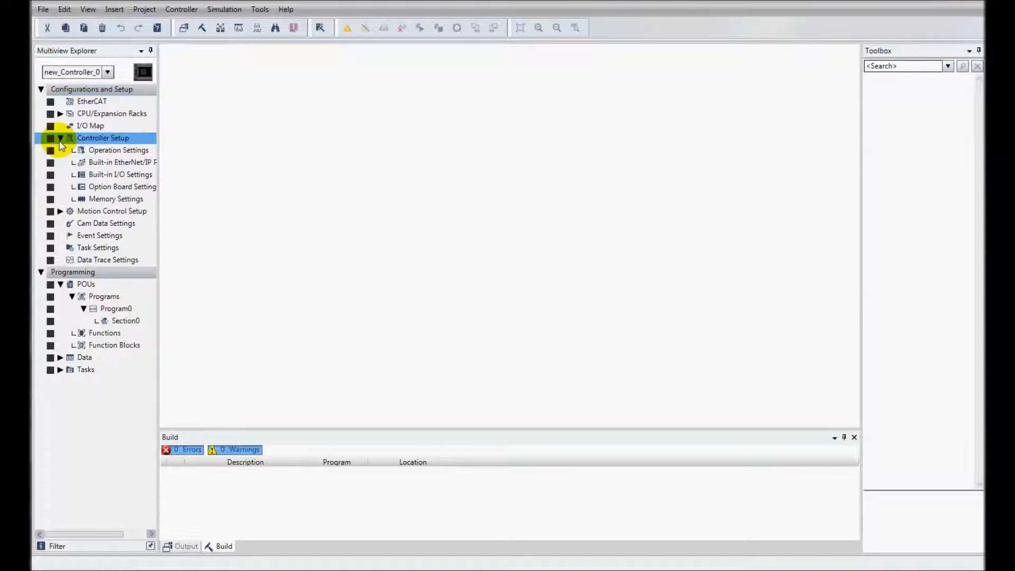
pyautogui.moveTo(120, 163)
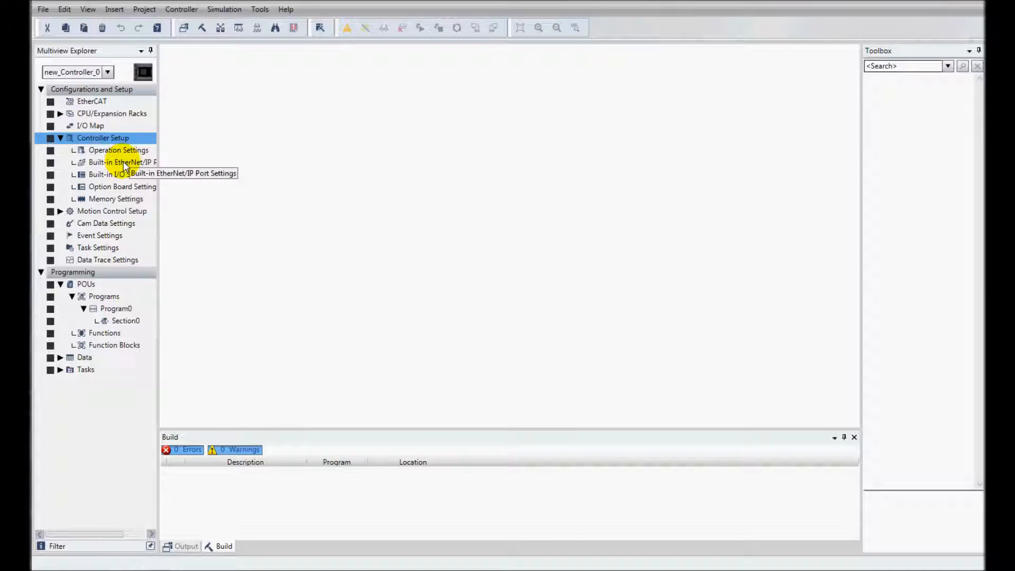
pyautogui.doubleClick(121, 162)
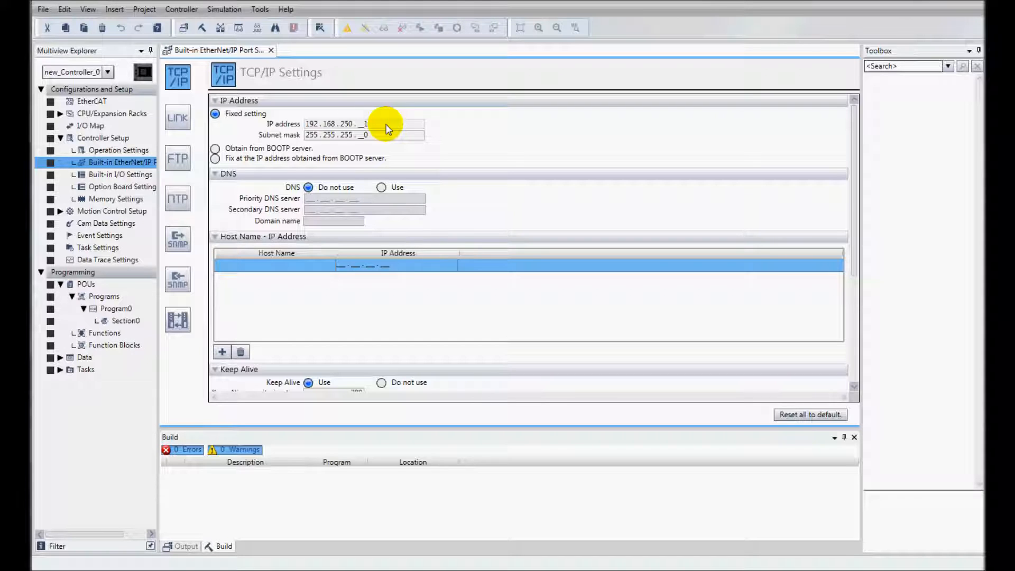
# Set communications to Ethernet via hub at 192.168.250.1, pass the connection test, and accept
pyautogui.click(181, 9)
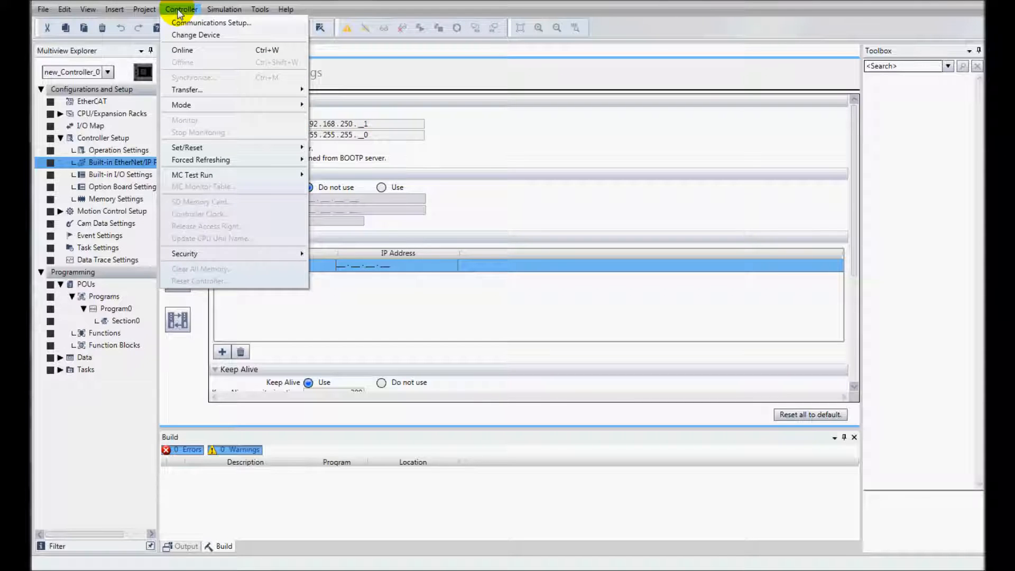
pyautogui.click(212, 23)
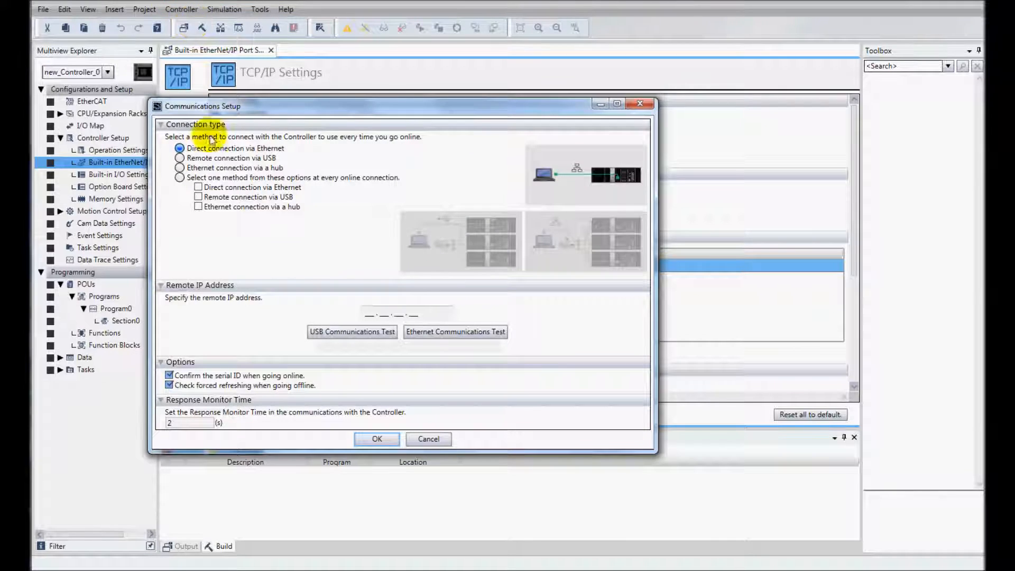
pyautogui.click(180, 168)
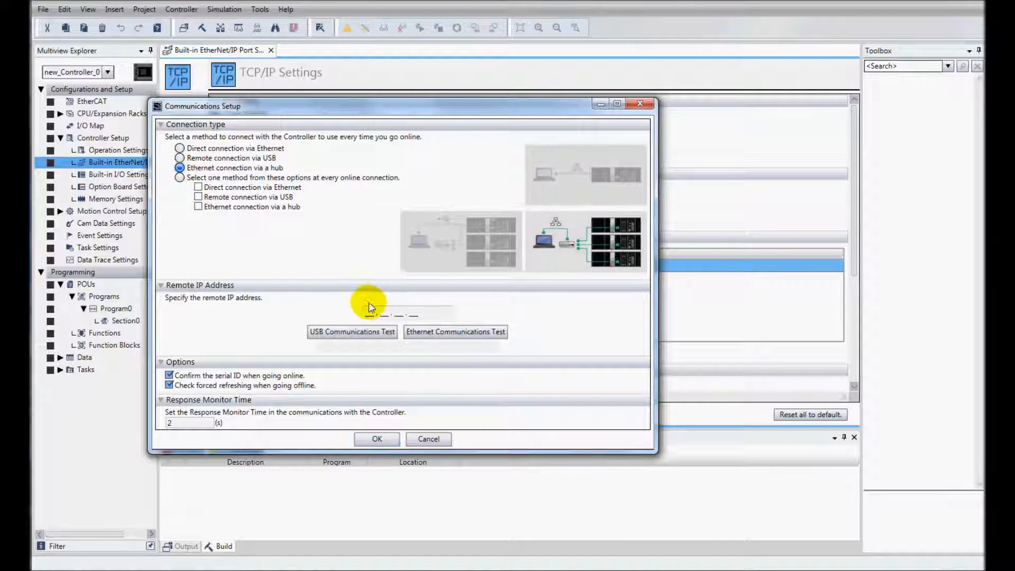
pyautogui.write('192.1')
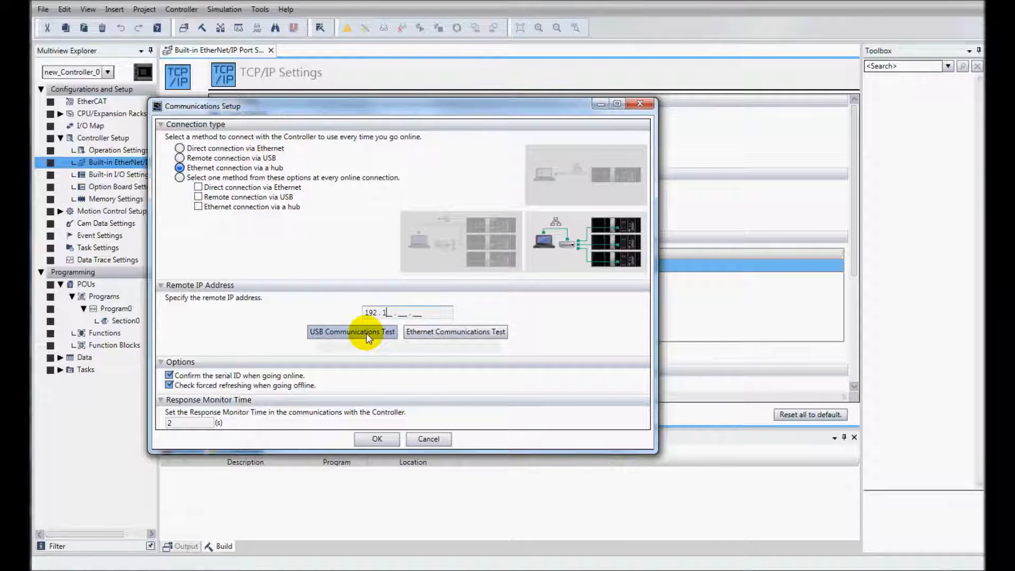
pyautogui.write('68')
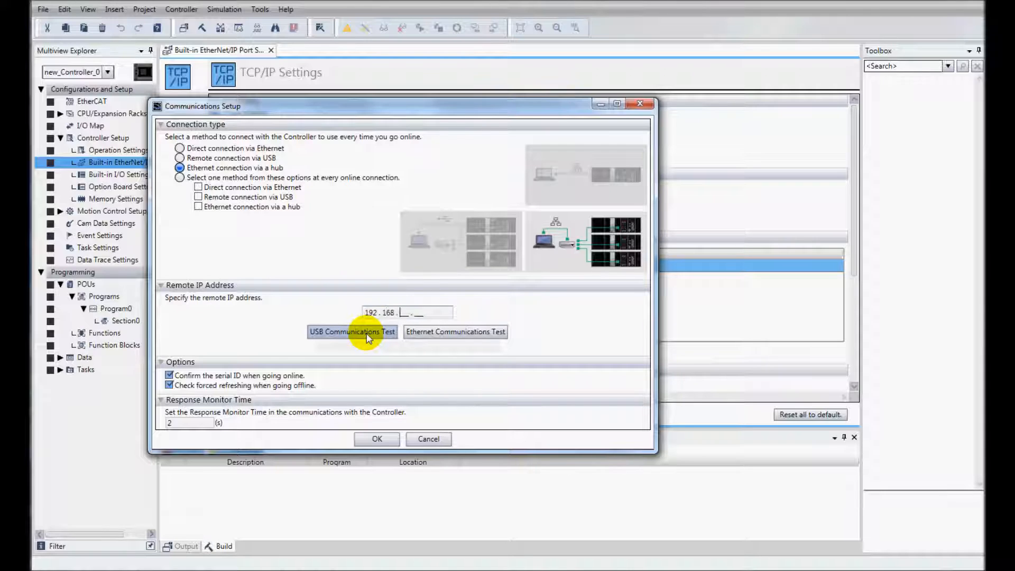
pyautogui.write('250')
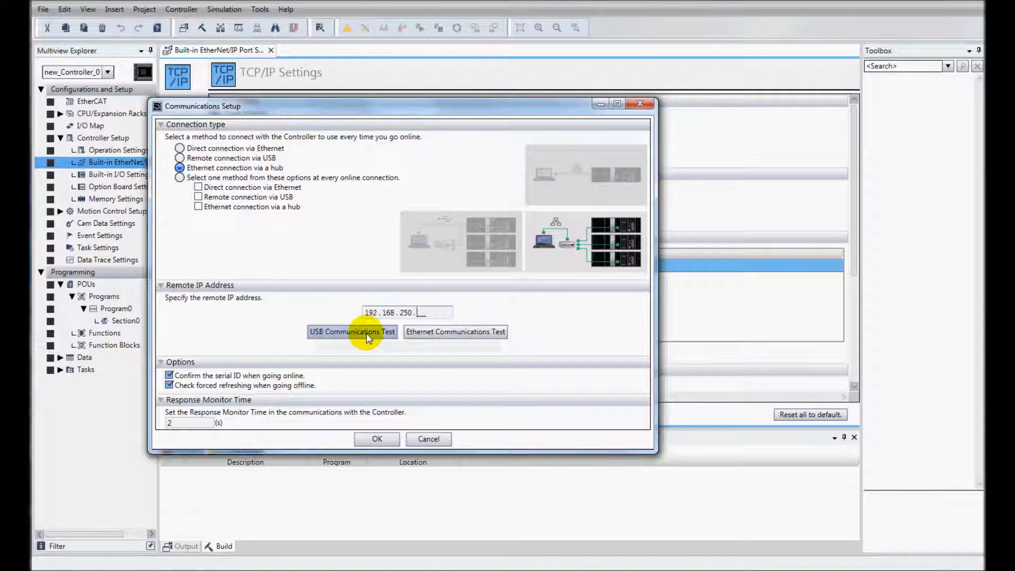
pyautogui.click(456, 331)
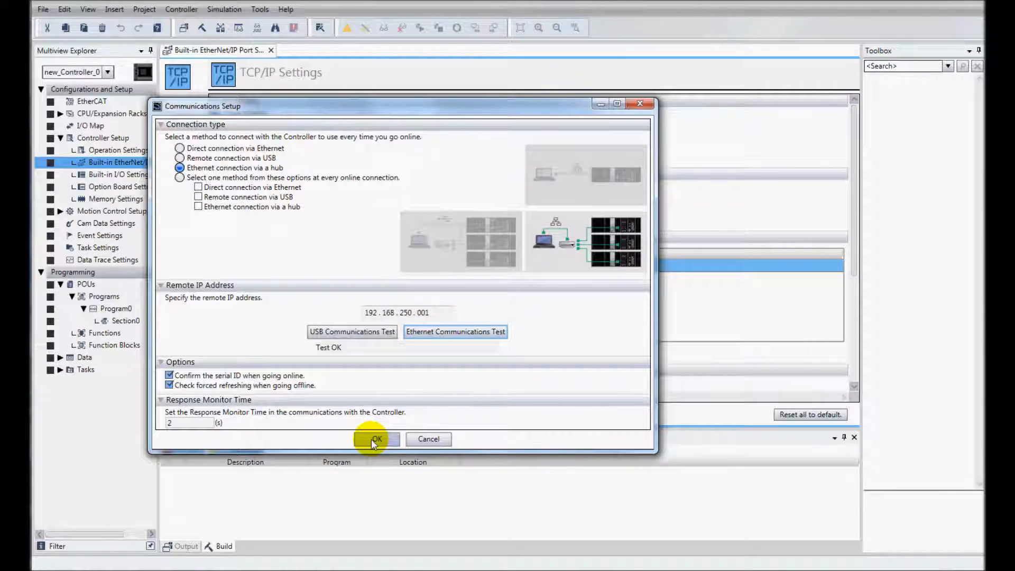
pyautogui.click(376, 439)
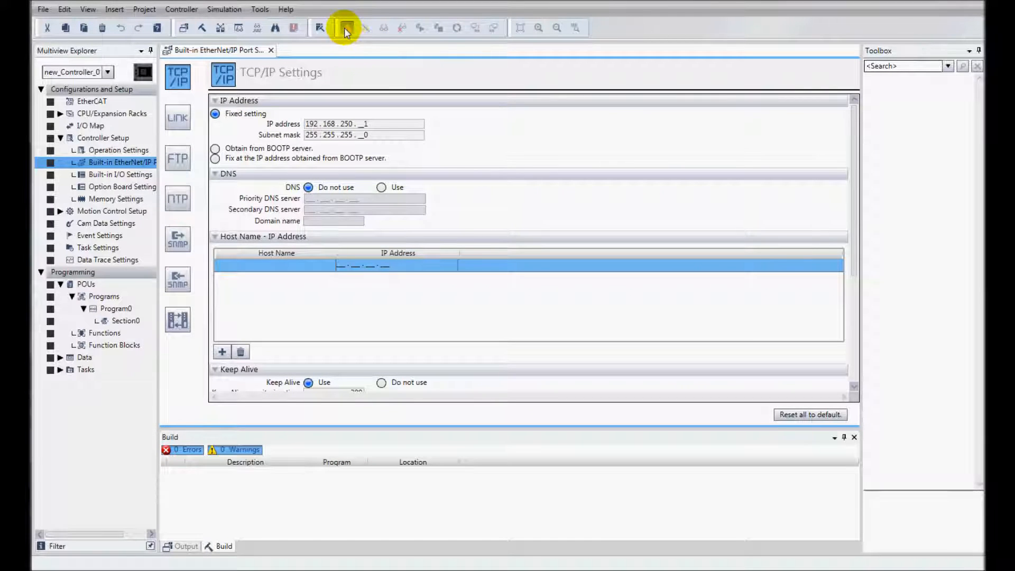
# Go online with the controller at 192.168.250.1 and select the EtherCAT entry
pyautogui.click(346, 26)
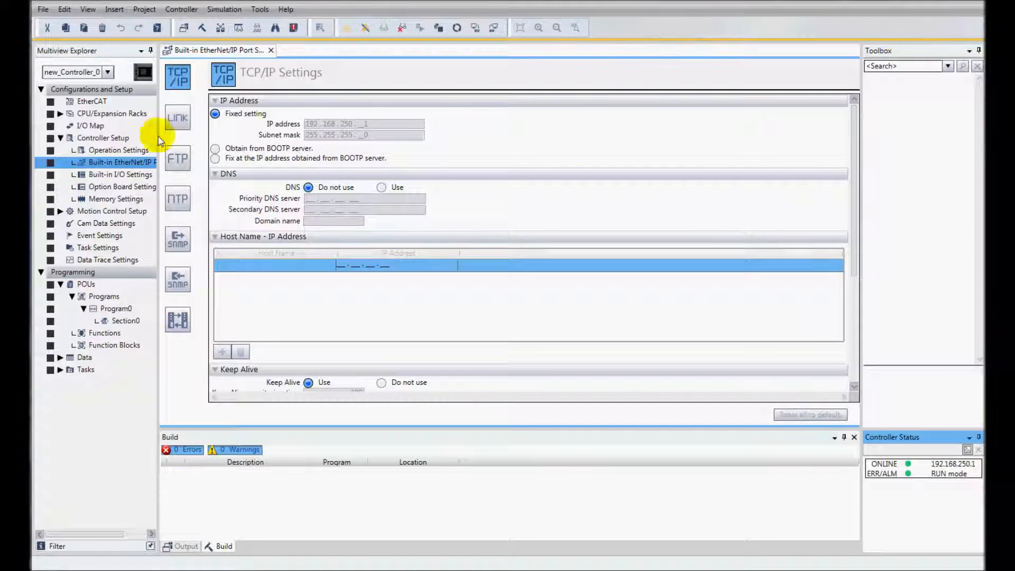
pyautogui.click(92, 101)
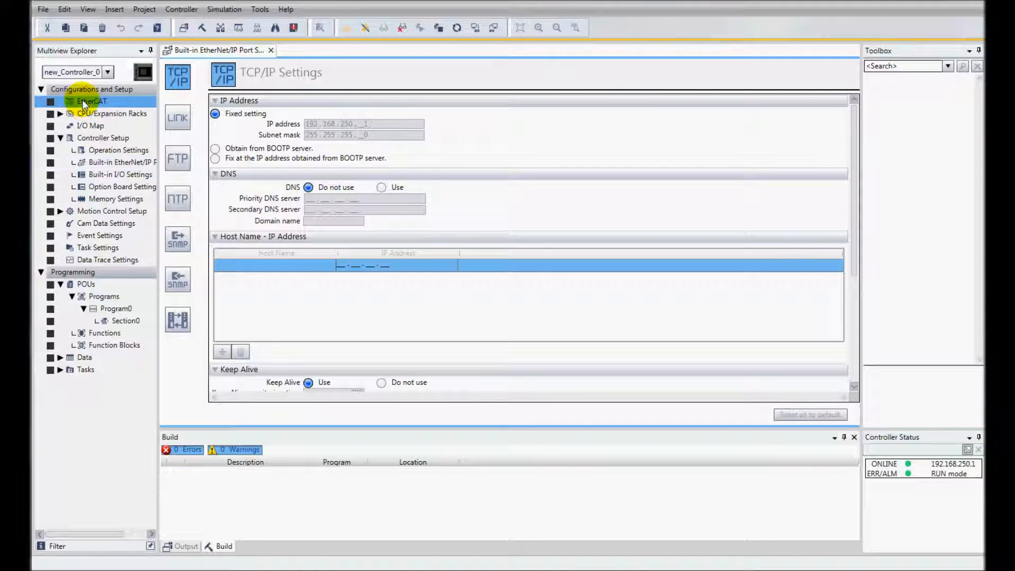
# Apply the actual network configuration, matching slaves R88D-1SN01L-ECT (E001) and NX-ECC202 (E002)
pyautogui.doubleClick(92, 101)
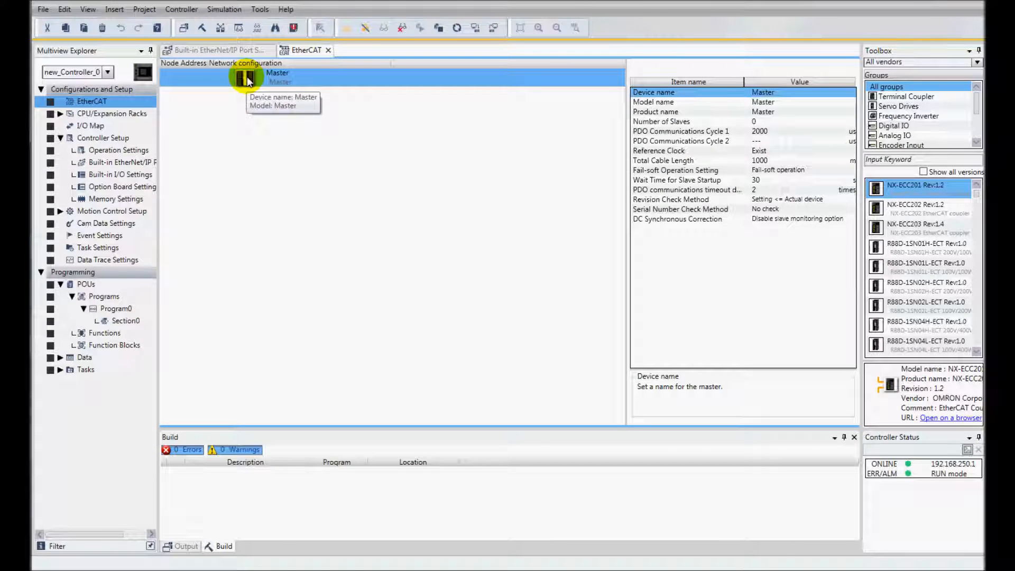
pyautogui.rightClick(247, 78)
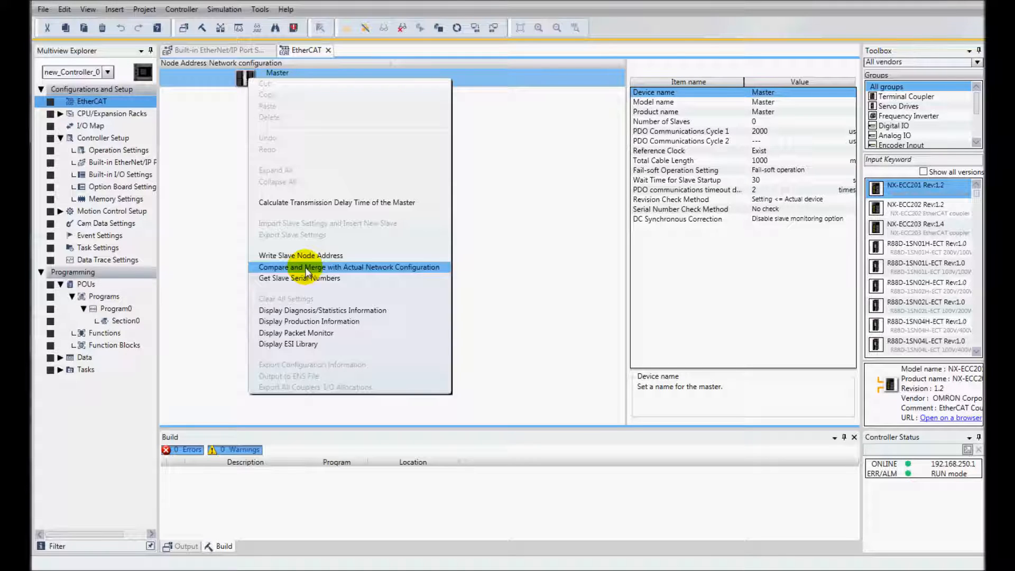
pyautogui.click(349, 267)
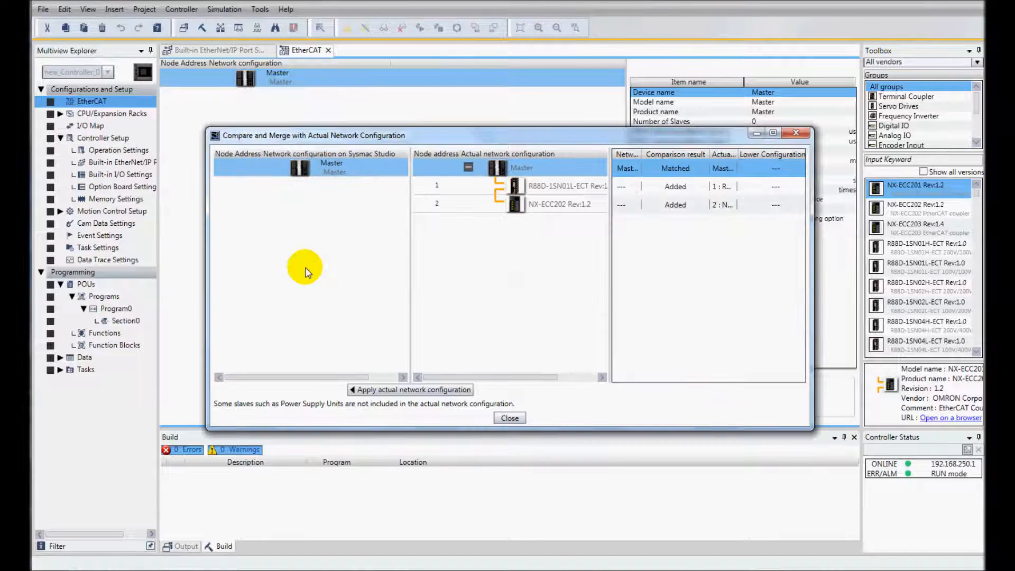
pyautogui.moveTo(493, 243)
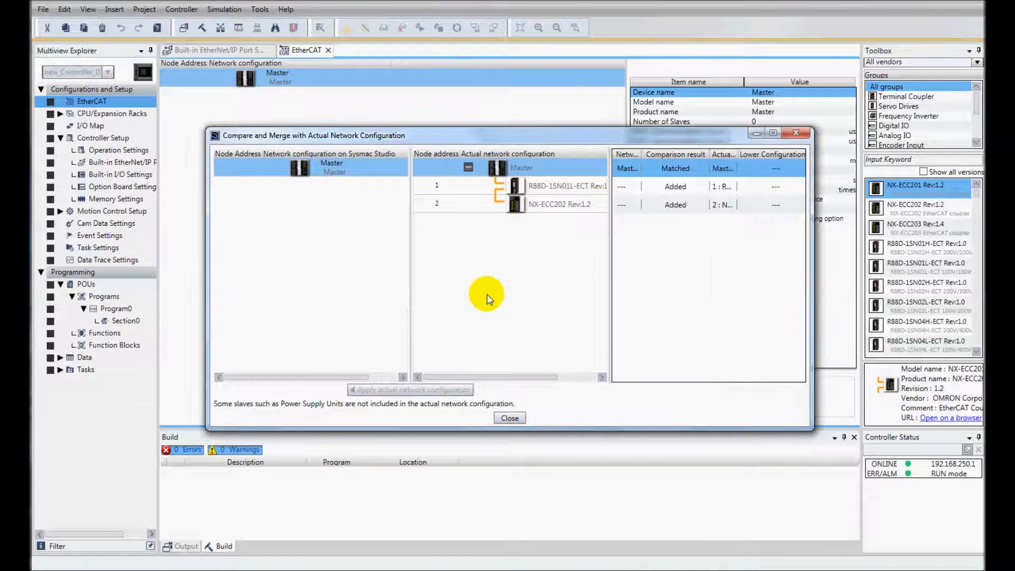
pyautogui.click(412, 390)
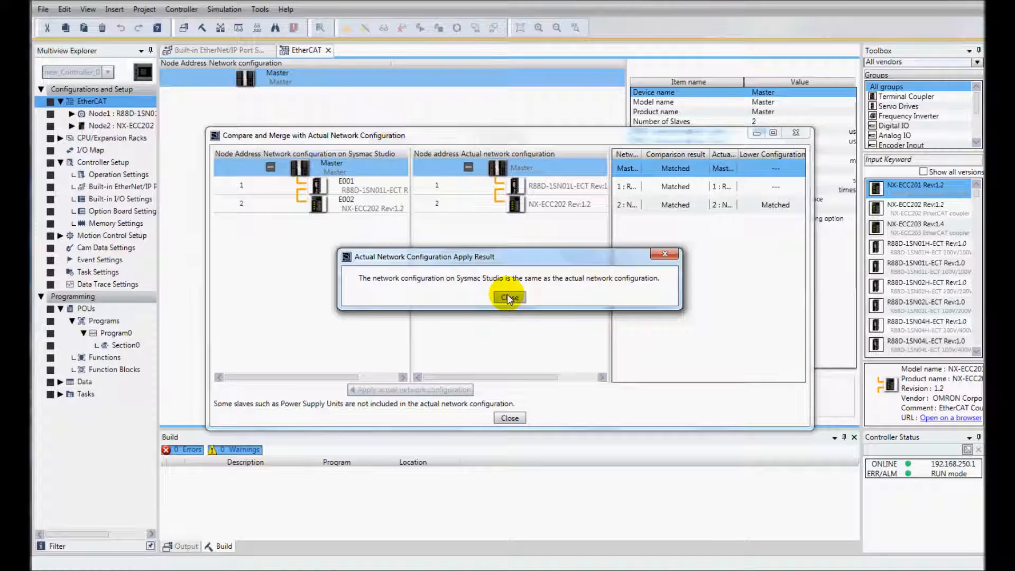
pyautogui.click(510, 297)
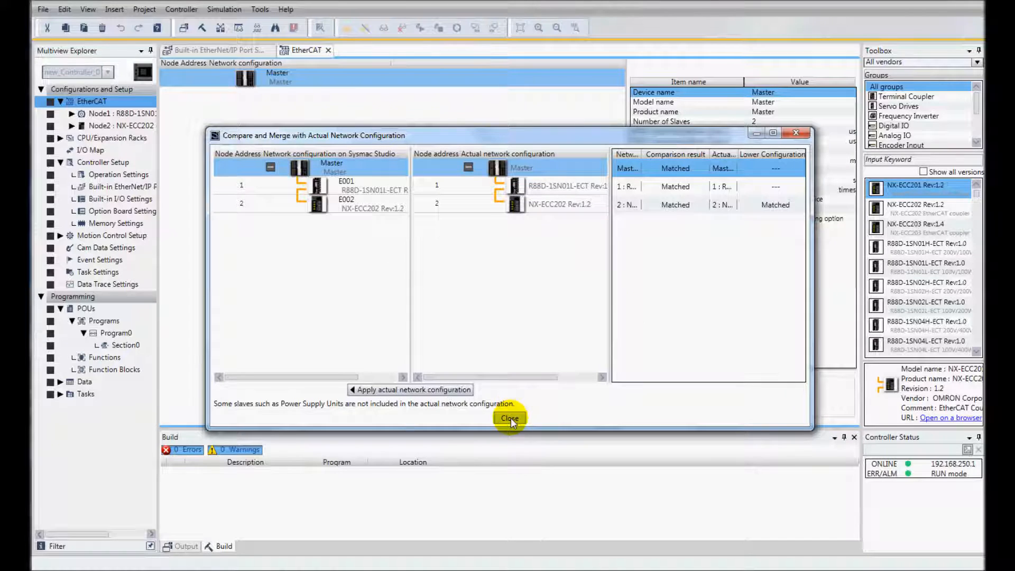
pyautogui.click(509, 417)
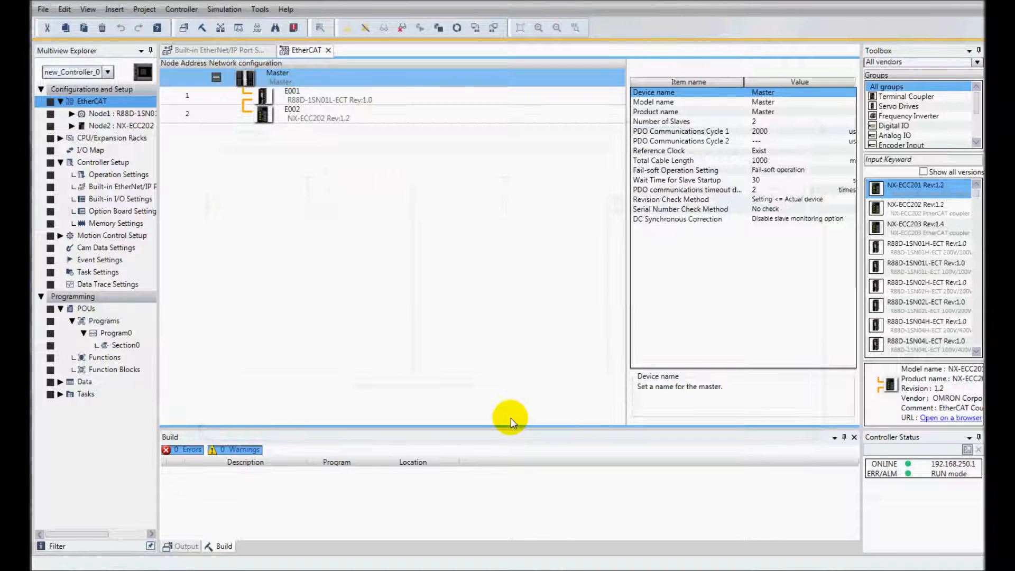
pyautogui.moveTo(367, 31)
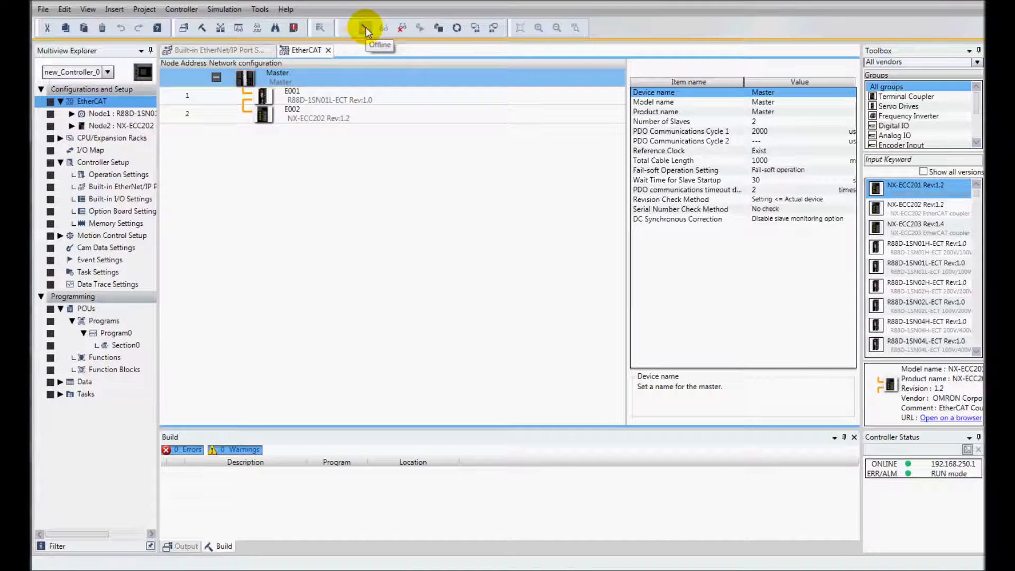
pyautogui.moveTo(365, 27)
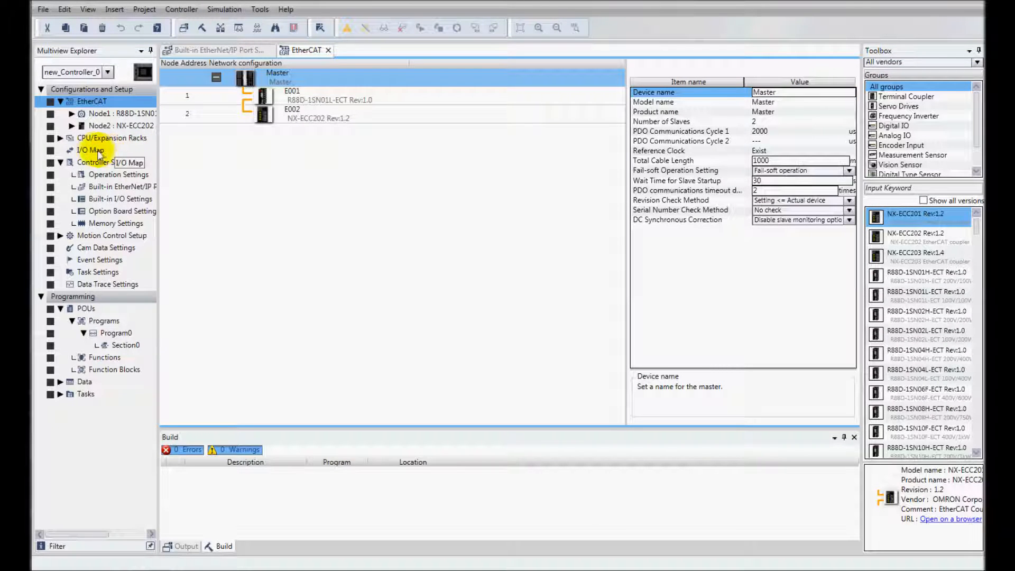
# In the I/O Map, collapse the drive entry and create NX-ECC202 coupler device variables
pyautogui.doubleClick(90, 149)
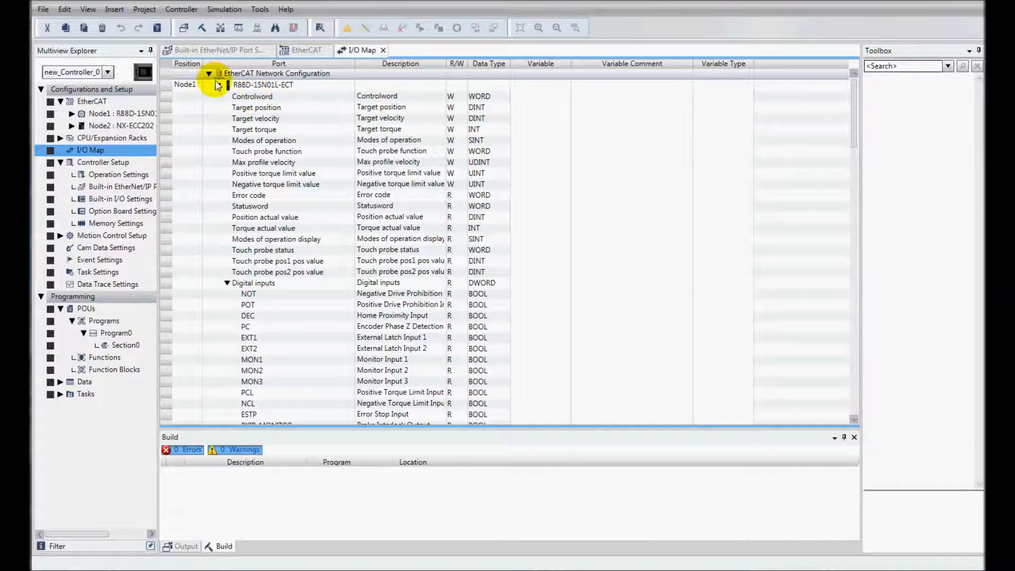
pyautogui.click(209, 84)
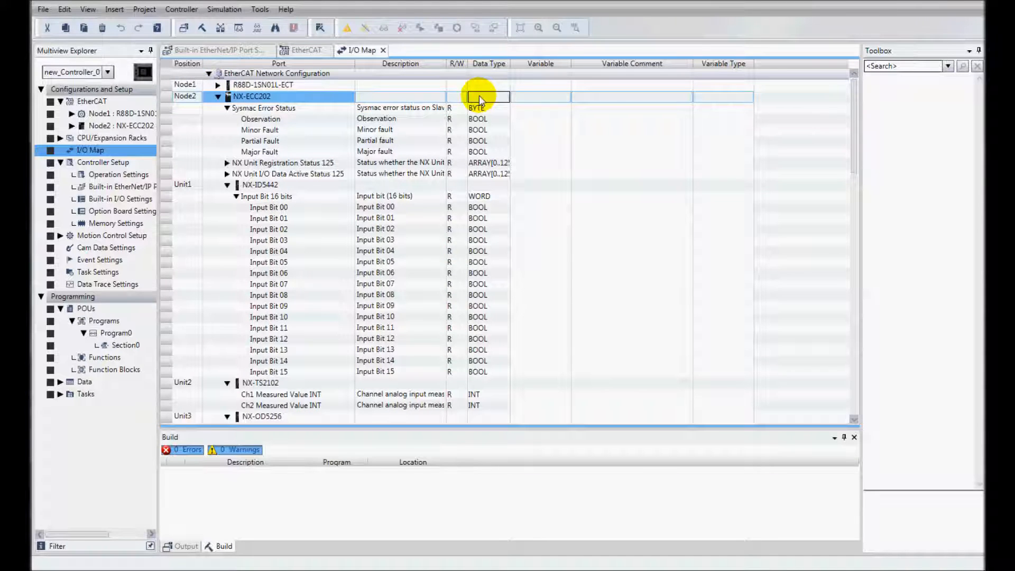
pyautogui.rightClick(488, 96)
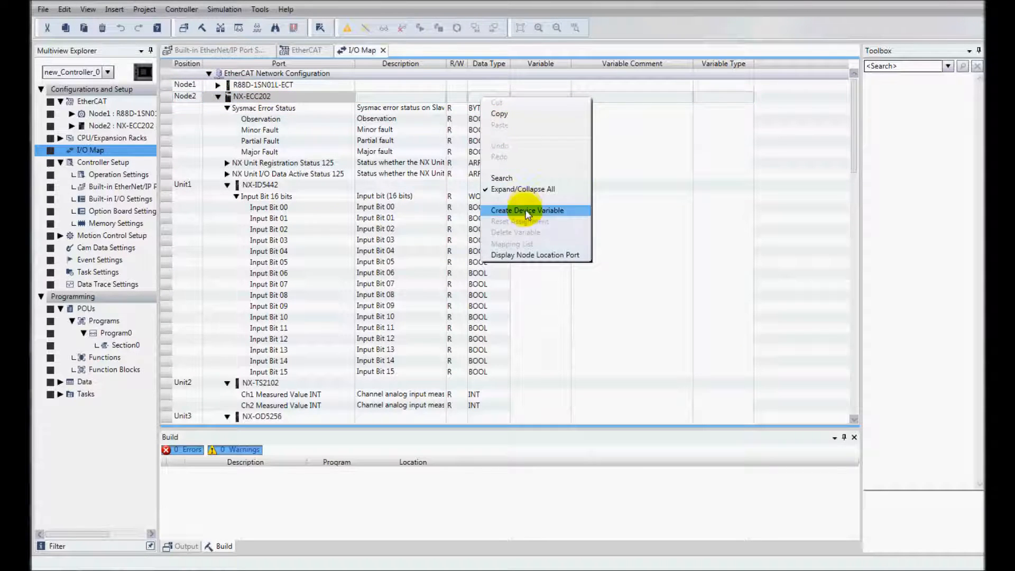
pyautogui.click(527, 210)
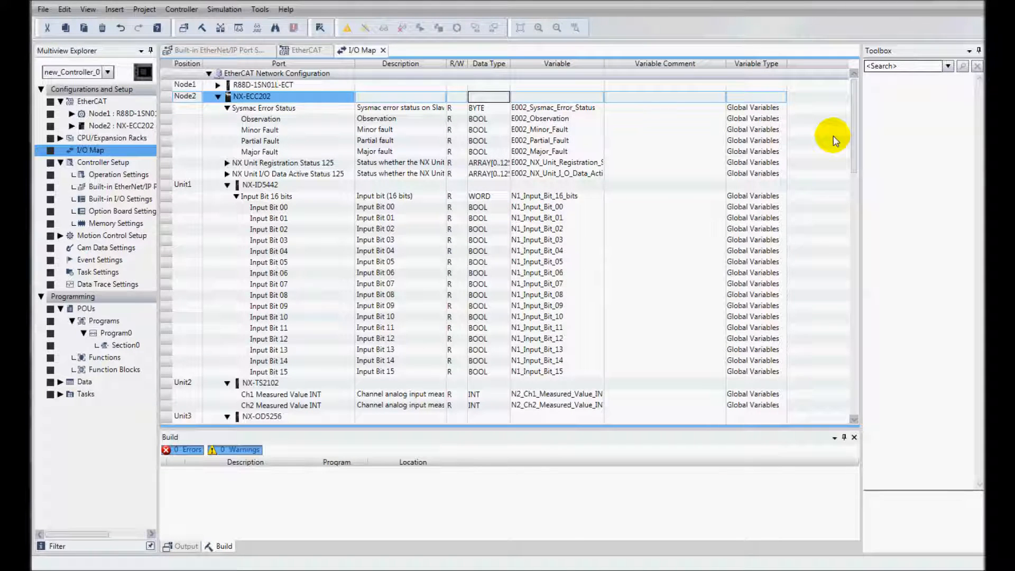
pyautogui.moveTo(854, 146)
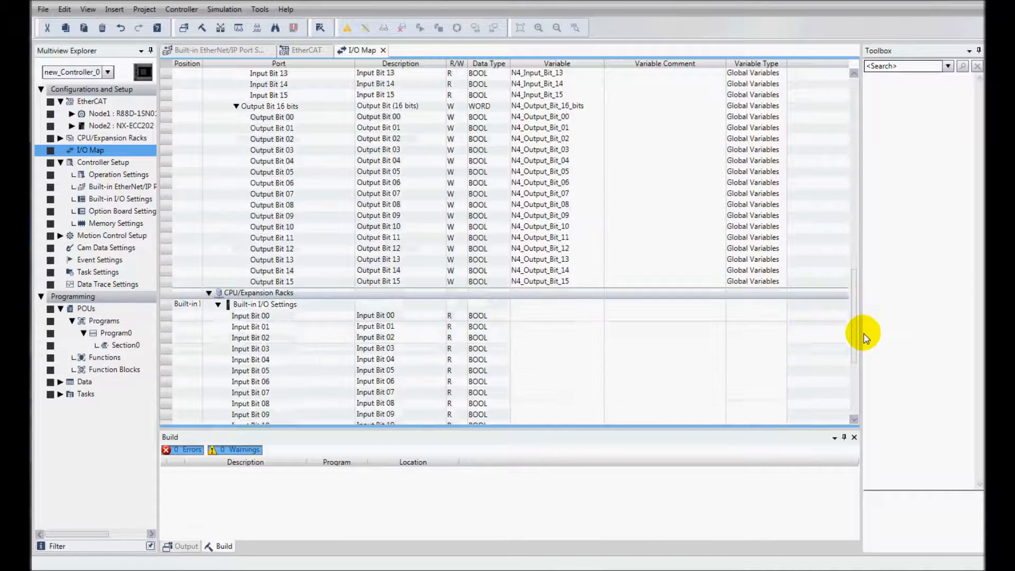
# Create device variables for the built-in I/O and review the assignments
pyautogui.scroll(-3)
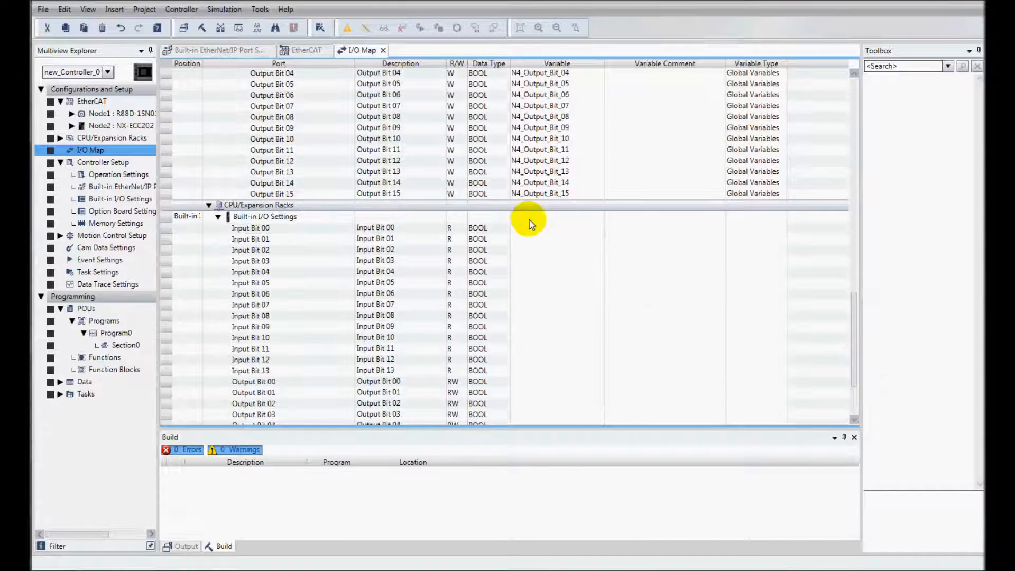
pyautogui.rightClick(529, 220)
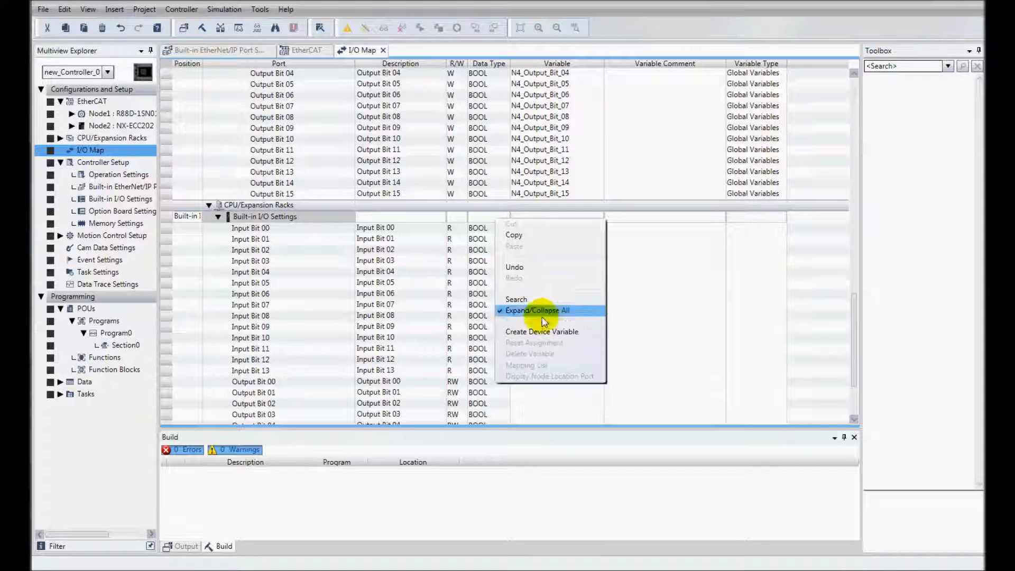
pyautogui.click(542, 331)
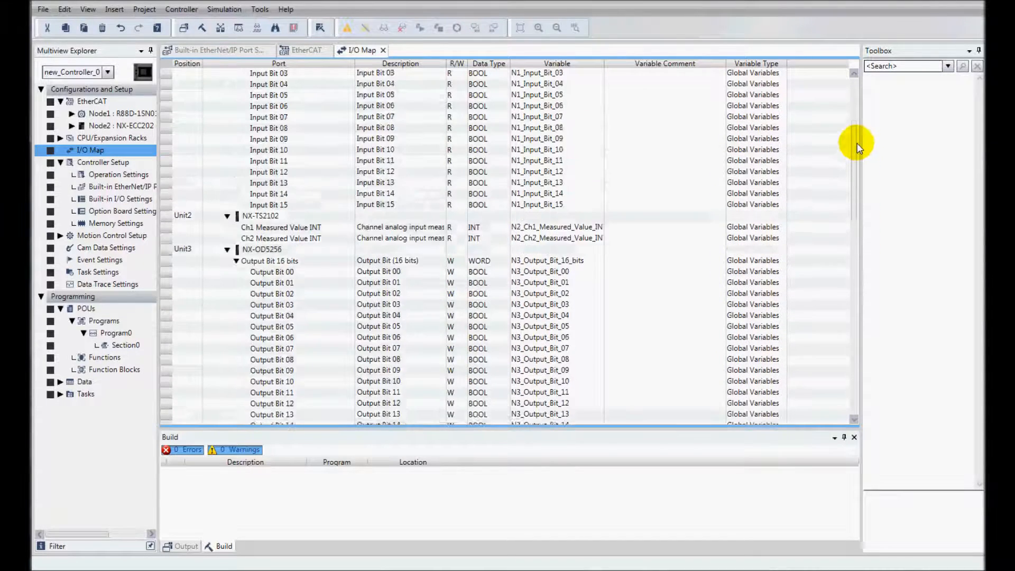
pyautogui.scroll(3)
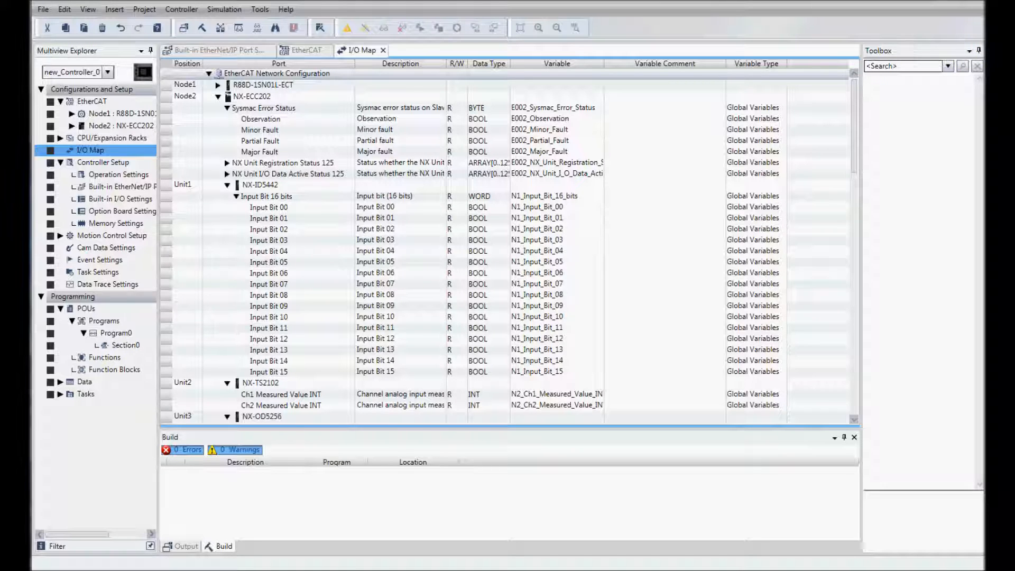
pyautogui.moveTo(479, 86)
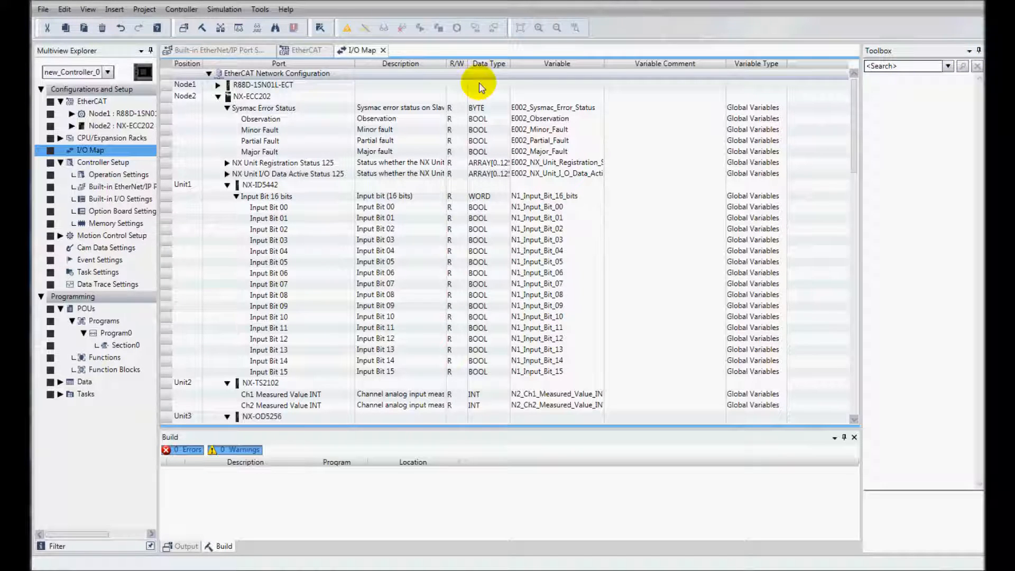
# Choose Online from the Controller menu to reconnect to the controller
pyautogui.click(144, 9)
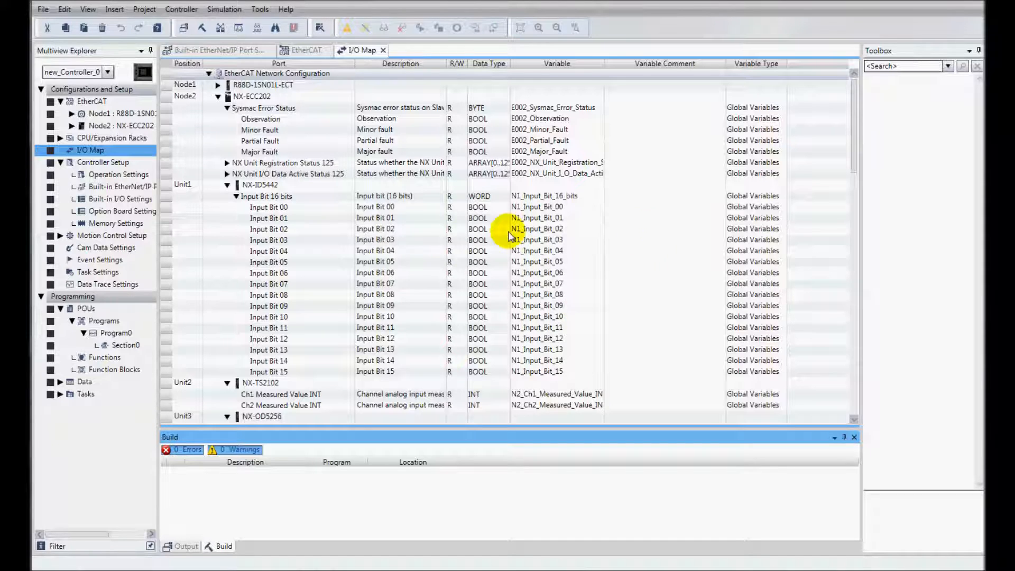
pyautogui.click(181, 9)
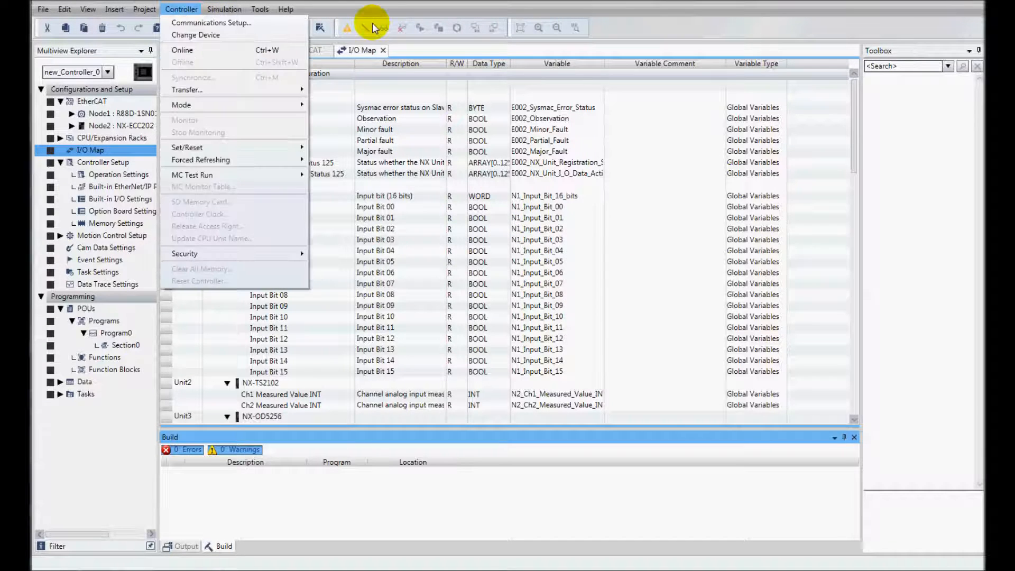
pyautogui.moveTo(349, 42)
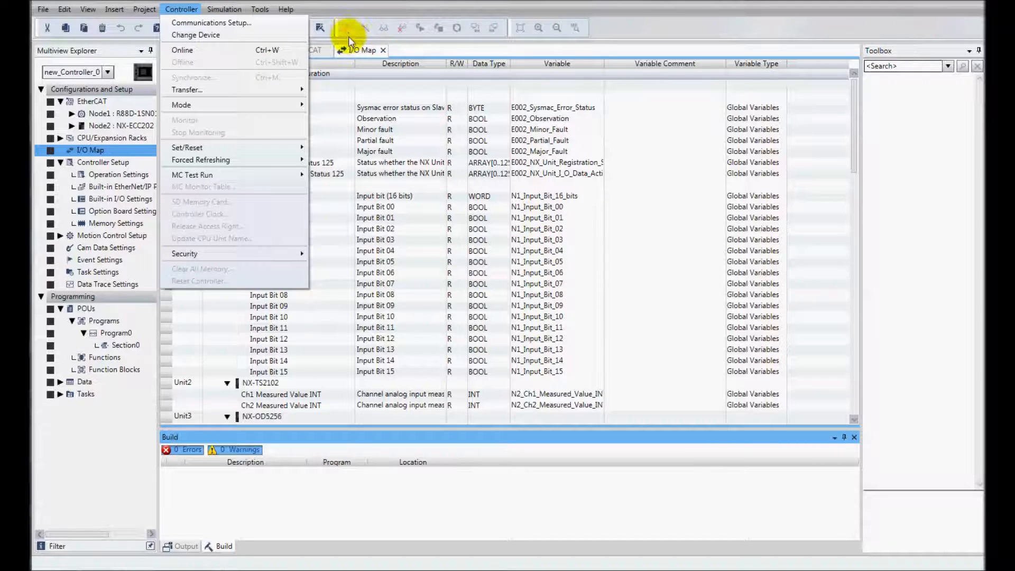
pyautogui.click(183, 49)
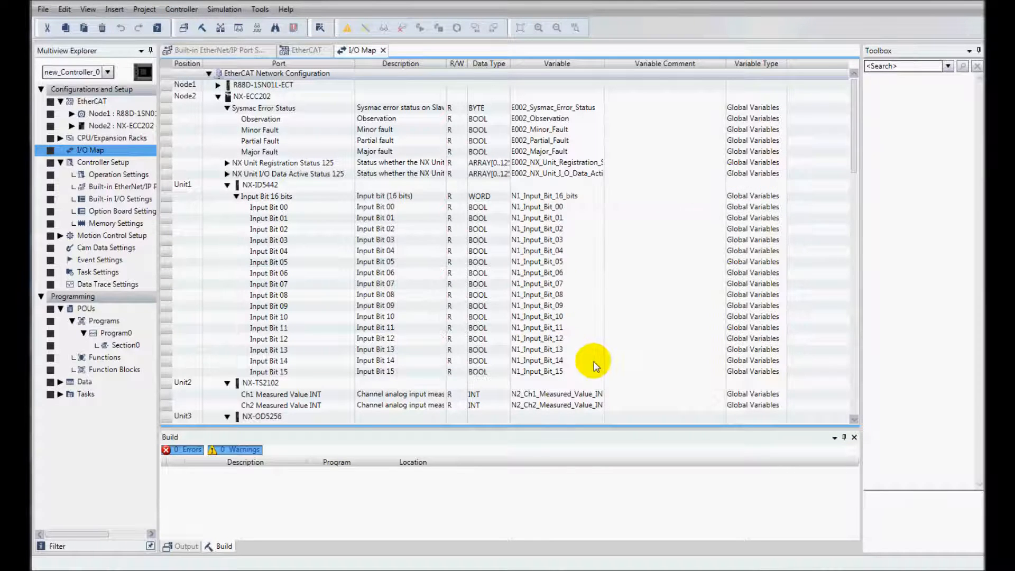
pyautogui.moveTo(939, 52)
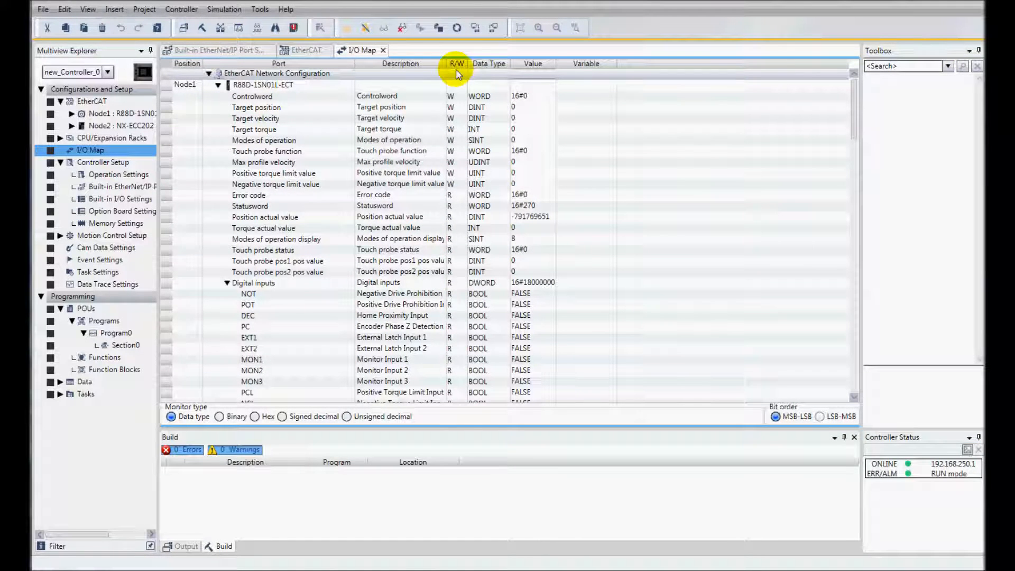
pyautogui.moveTo(475, 27)
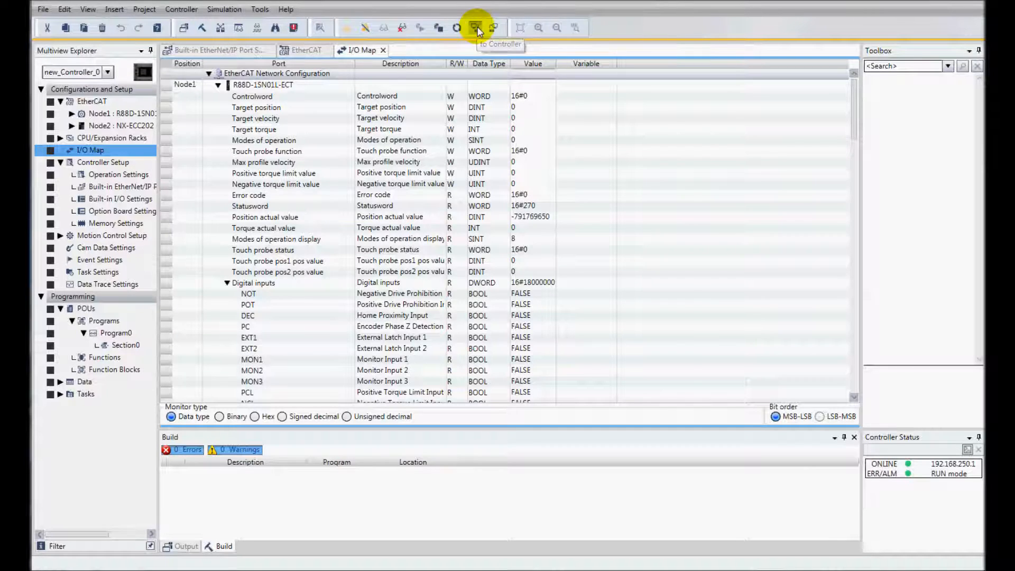
# Transfer the project to the controller and switch it back to RUN mode
pyautogui.click(476, 27)
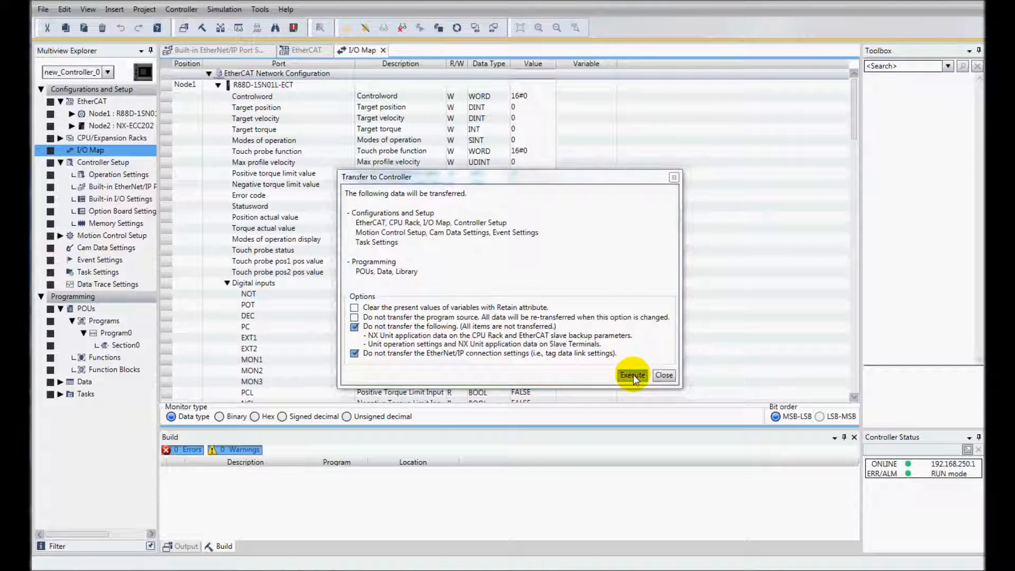
pyautogui.click(632, 375)
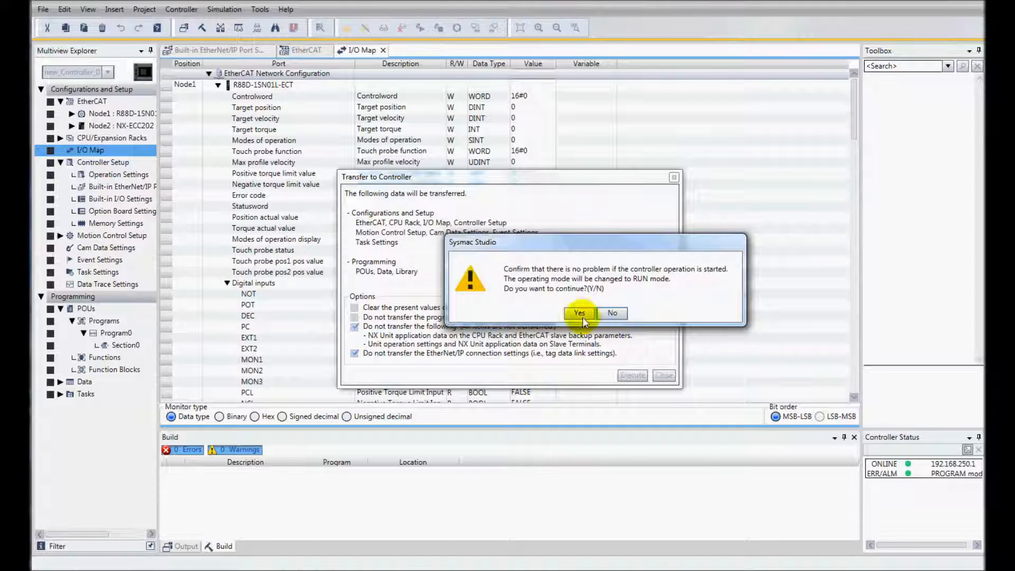
pyautogui.click(579, 314)
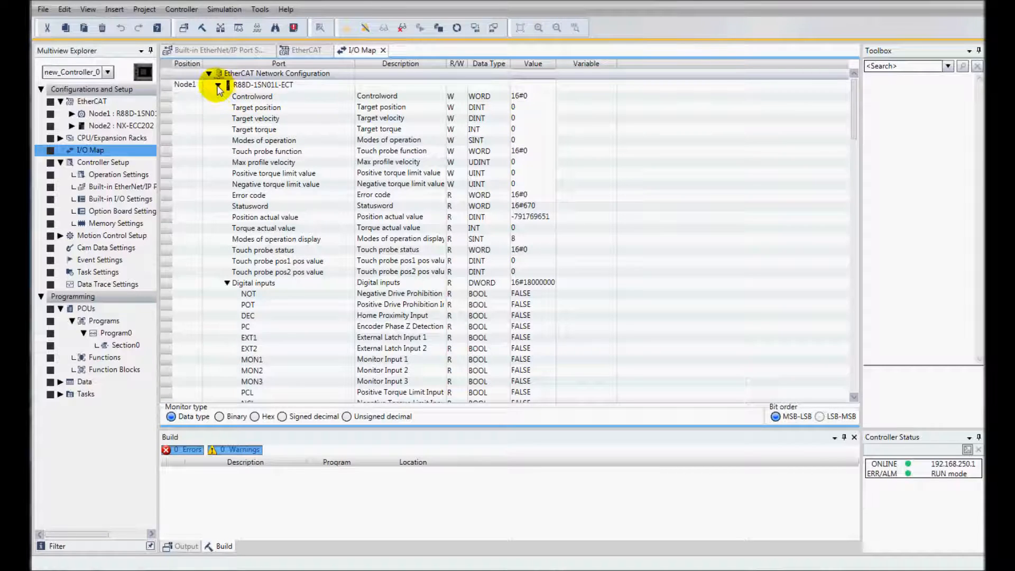
# Collapse Node1 and monitor live NX unit values, e.g. NX-OD5256 Output Bit 00 TRUE
pyautogui.click(217, 84)
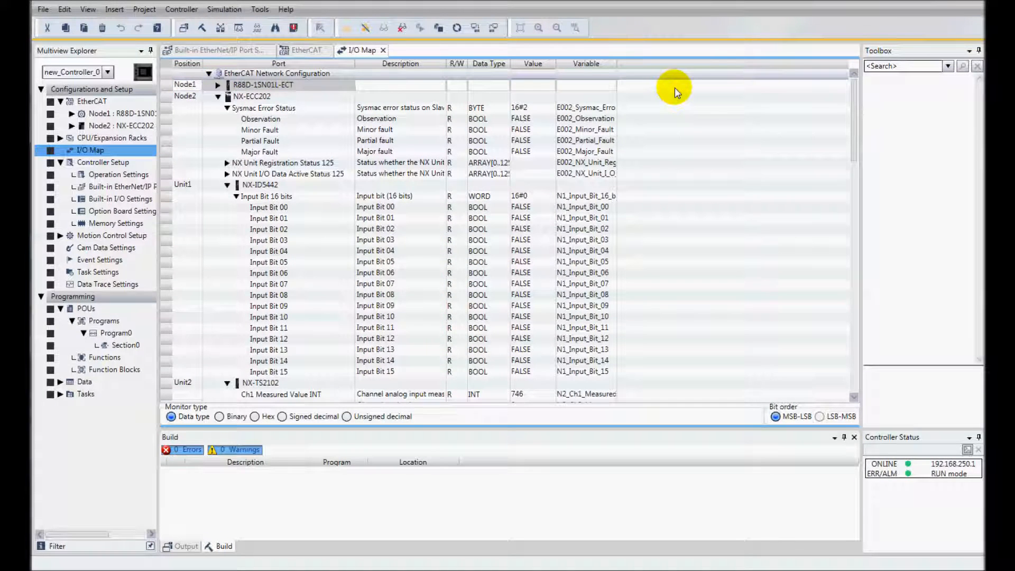
pyautogui.moveTo(536, 199)
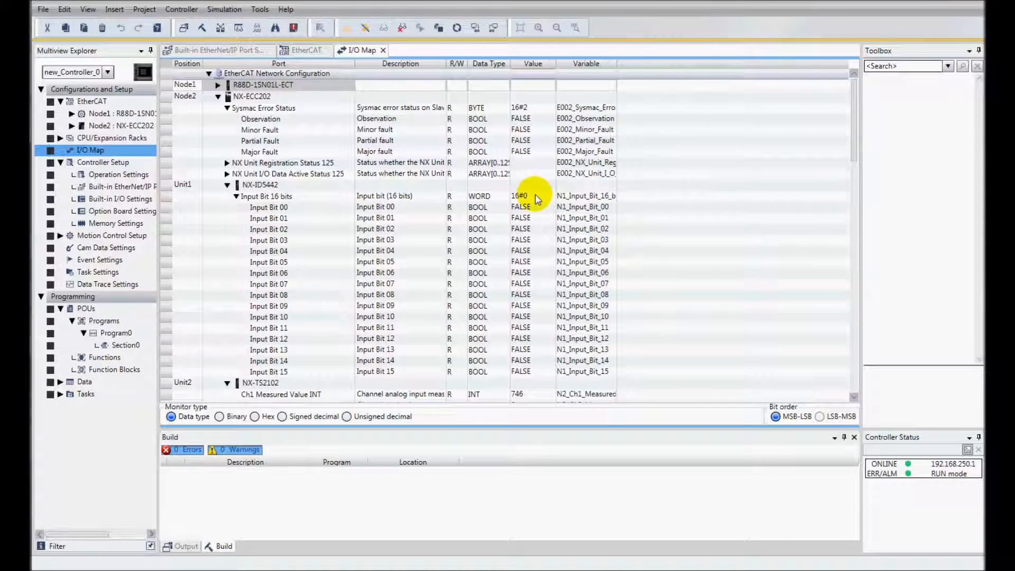
pyautogui.scroll(-3)
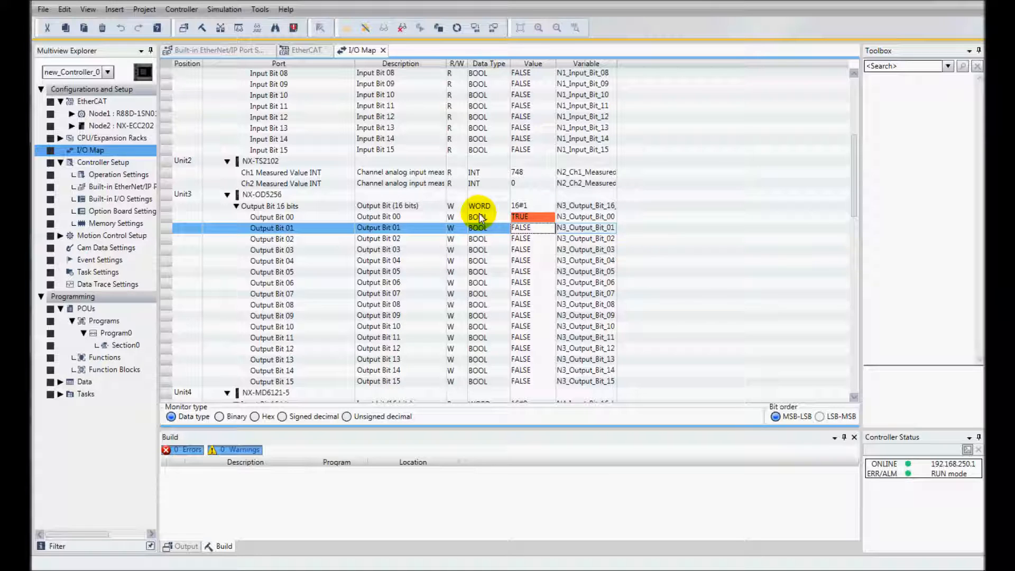
pyautogui.scroll(-3)
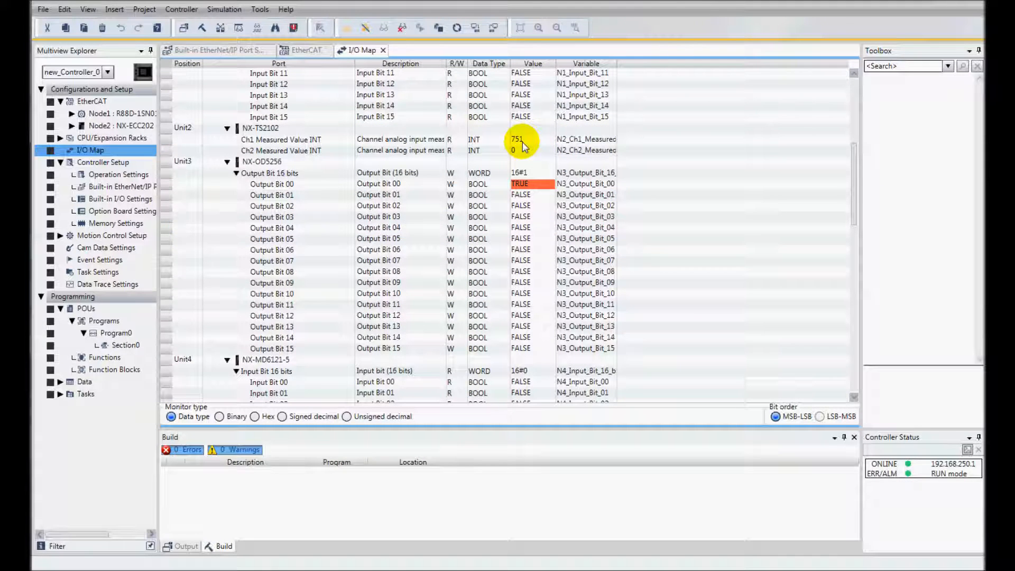